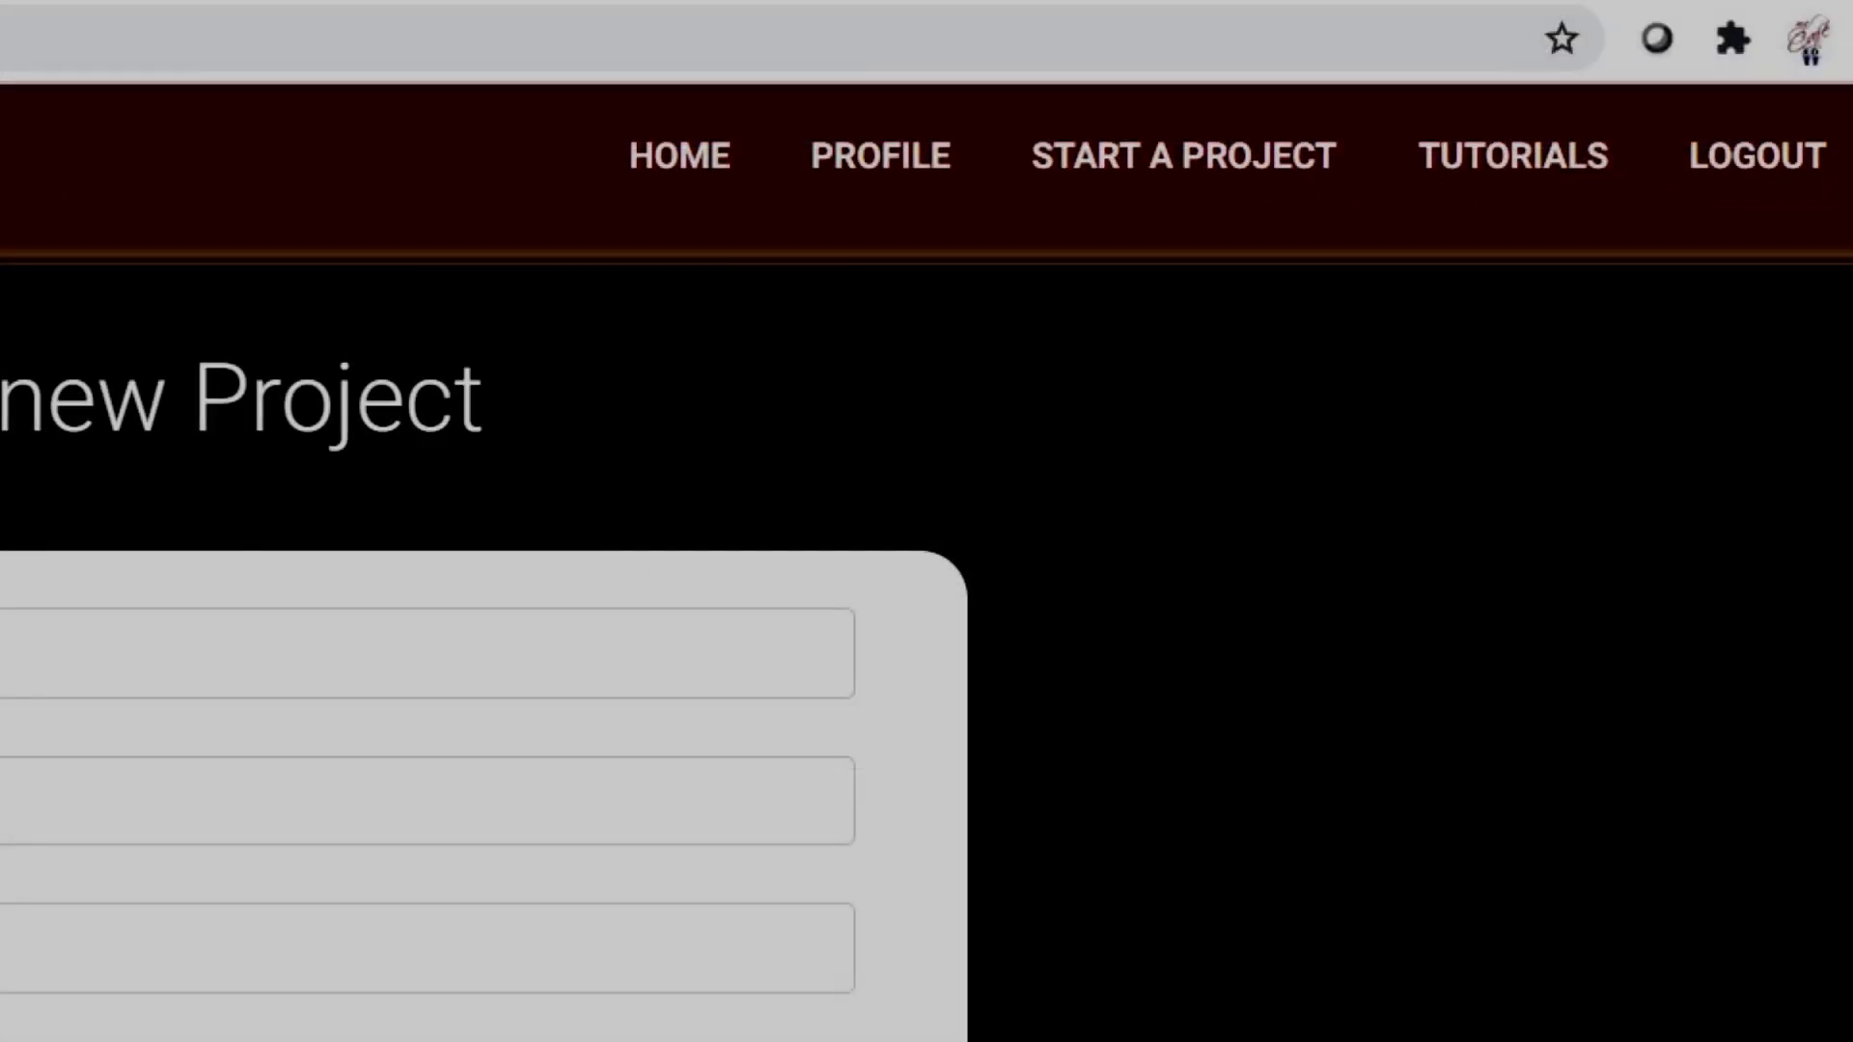
Step: Scroll down the new project page to reach the design grid
scroll("down", 3)
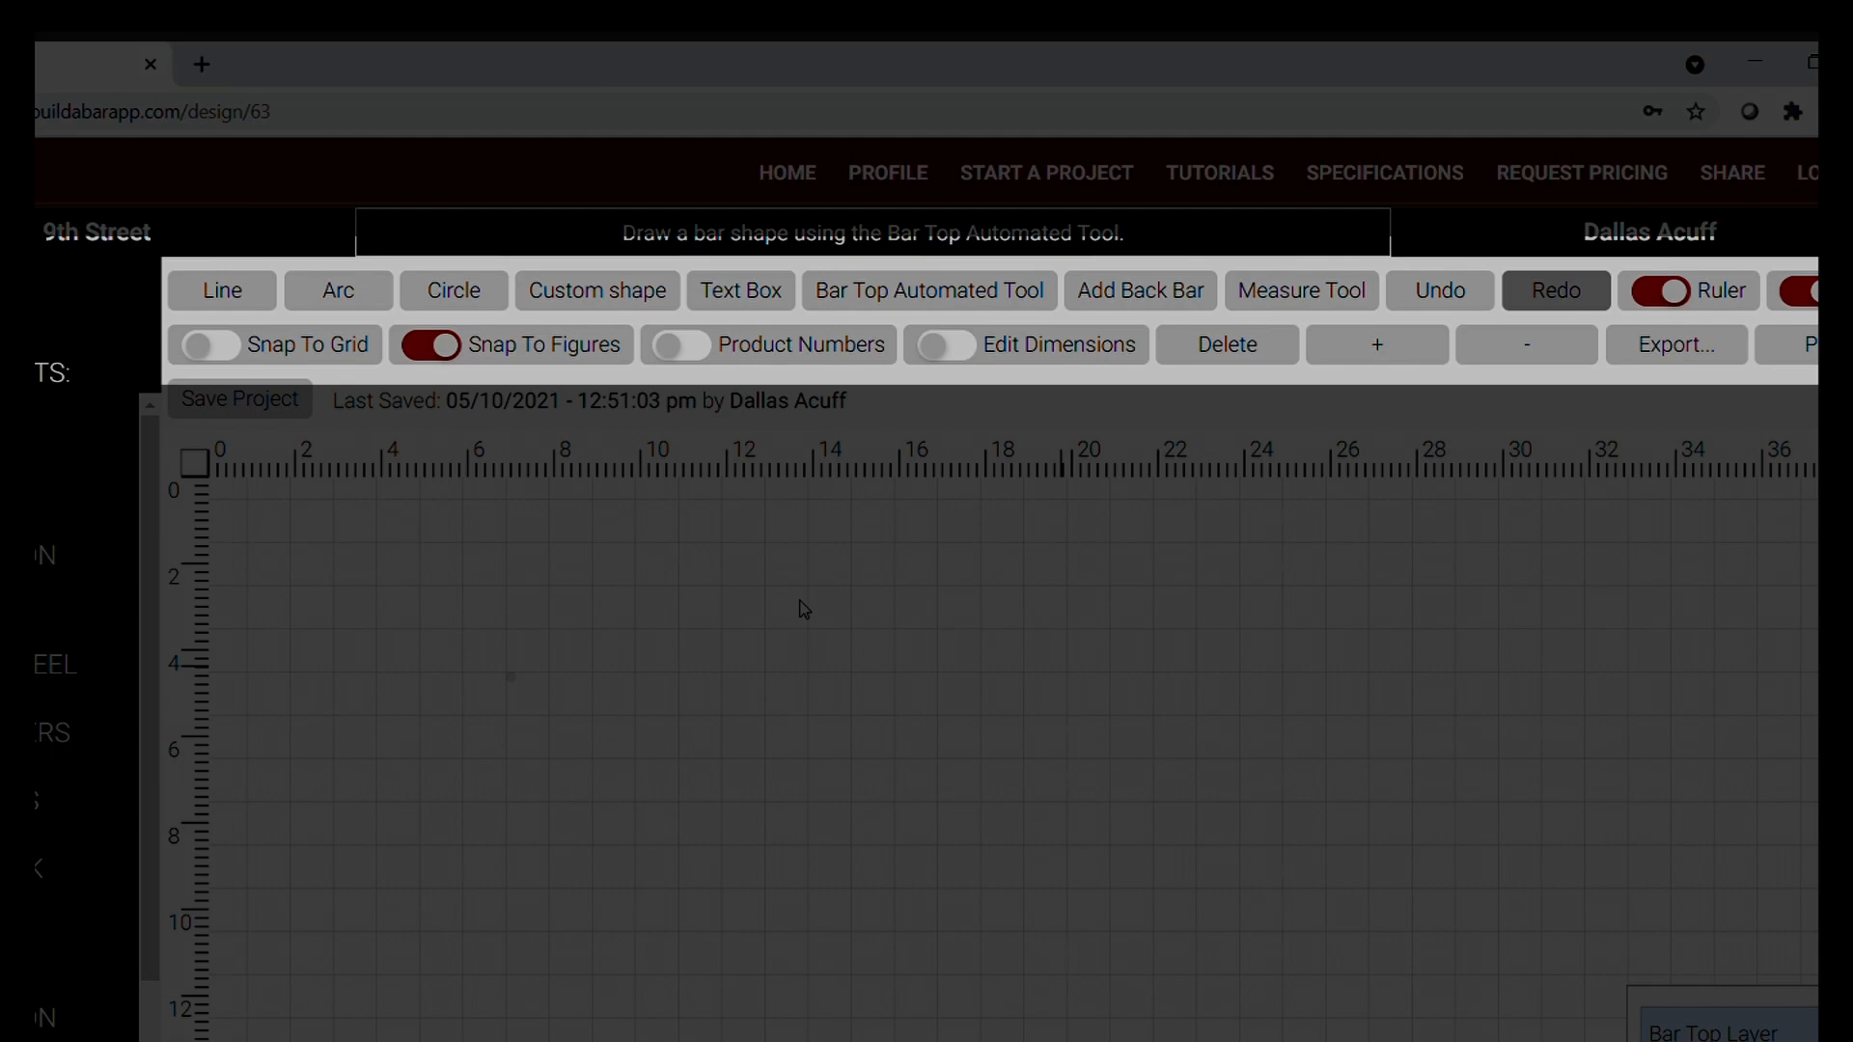
left_click(1734, 172)
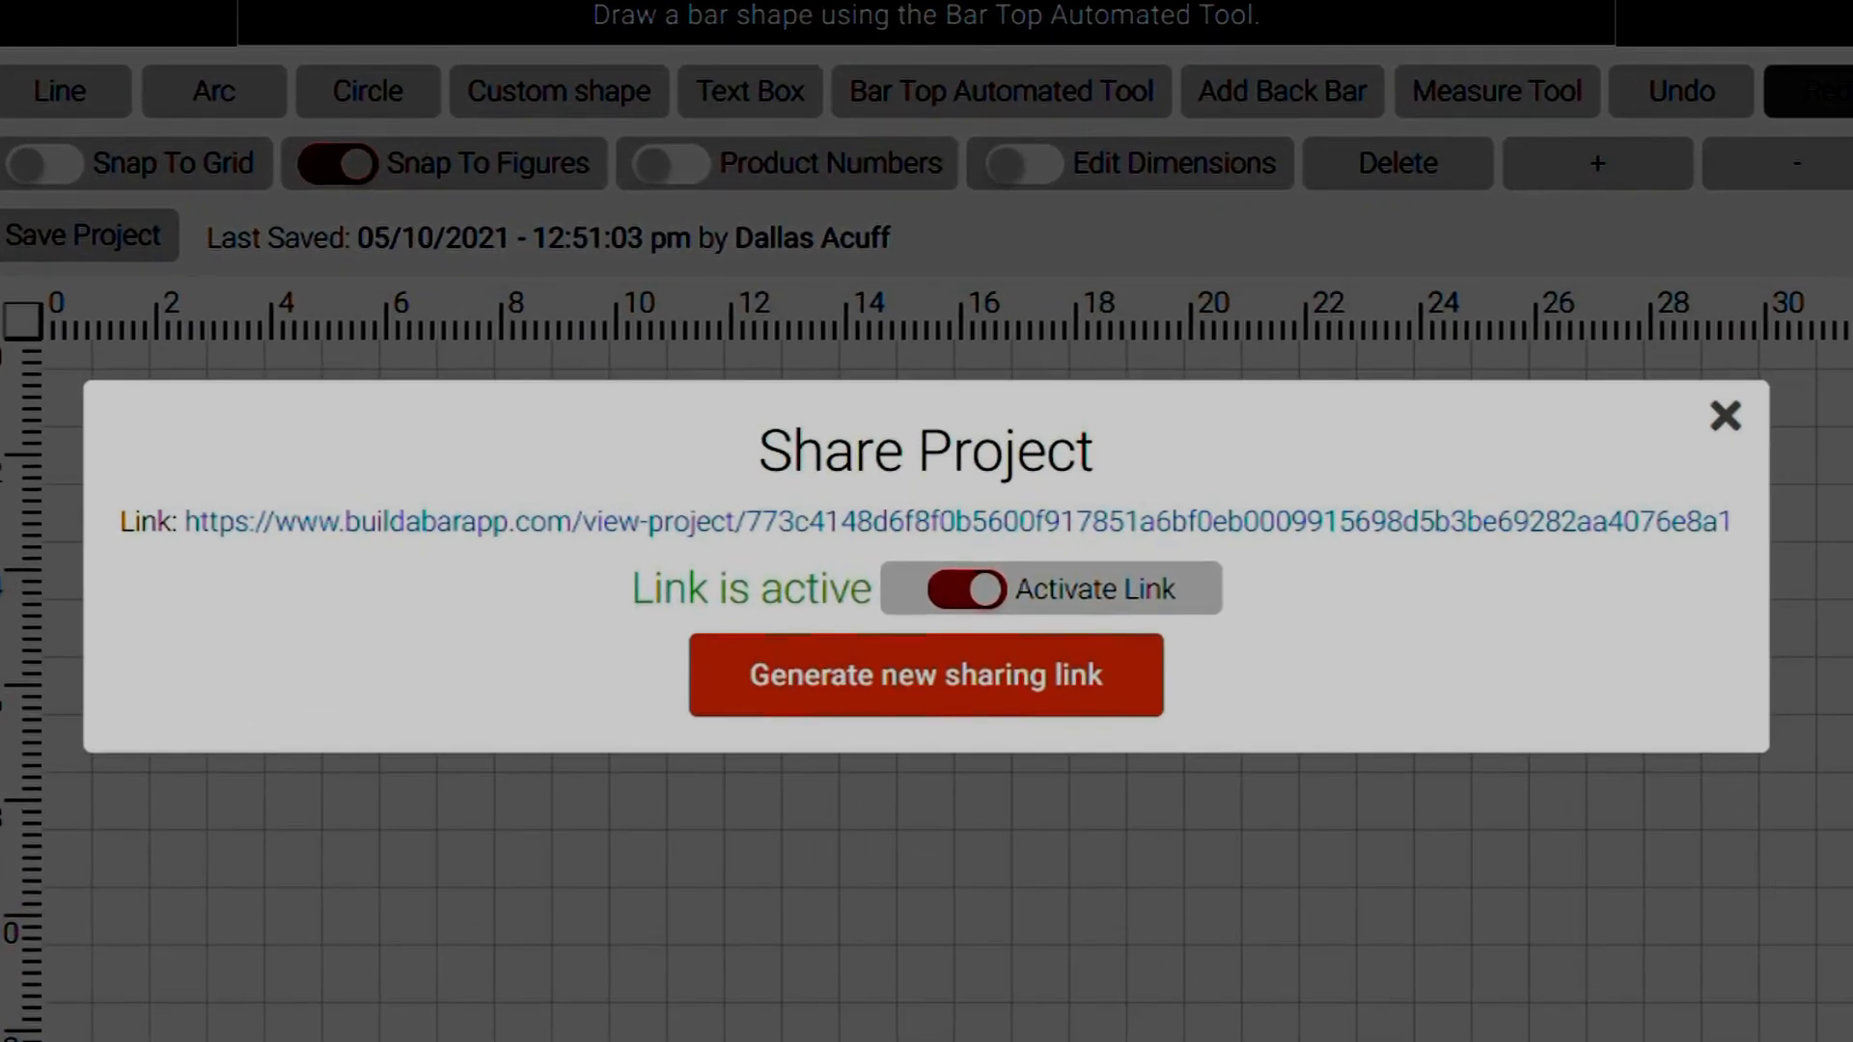
left_click(1724, 417)
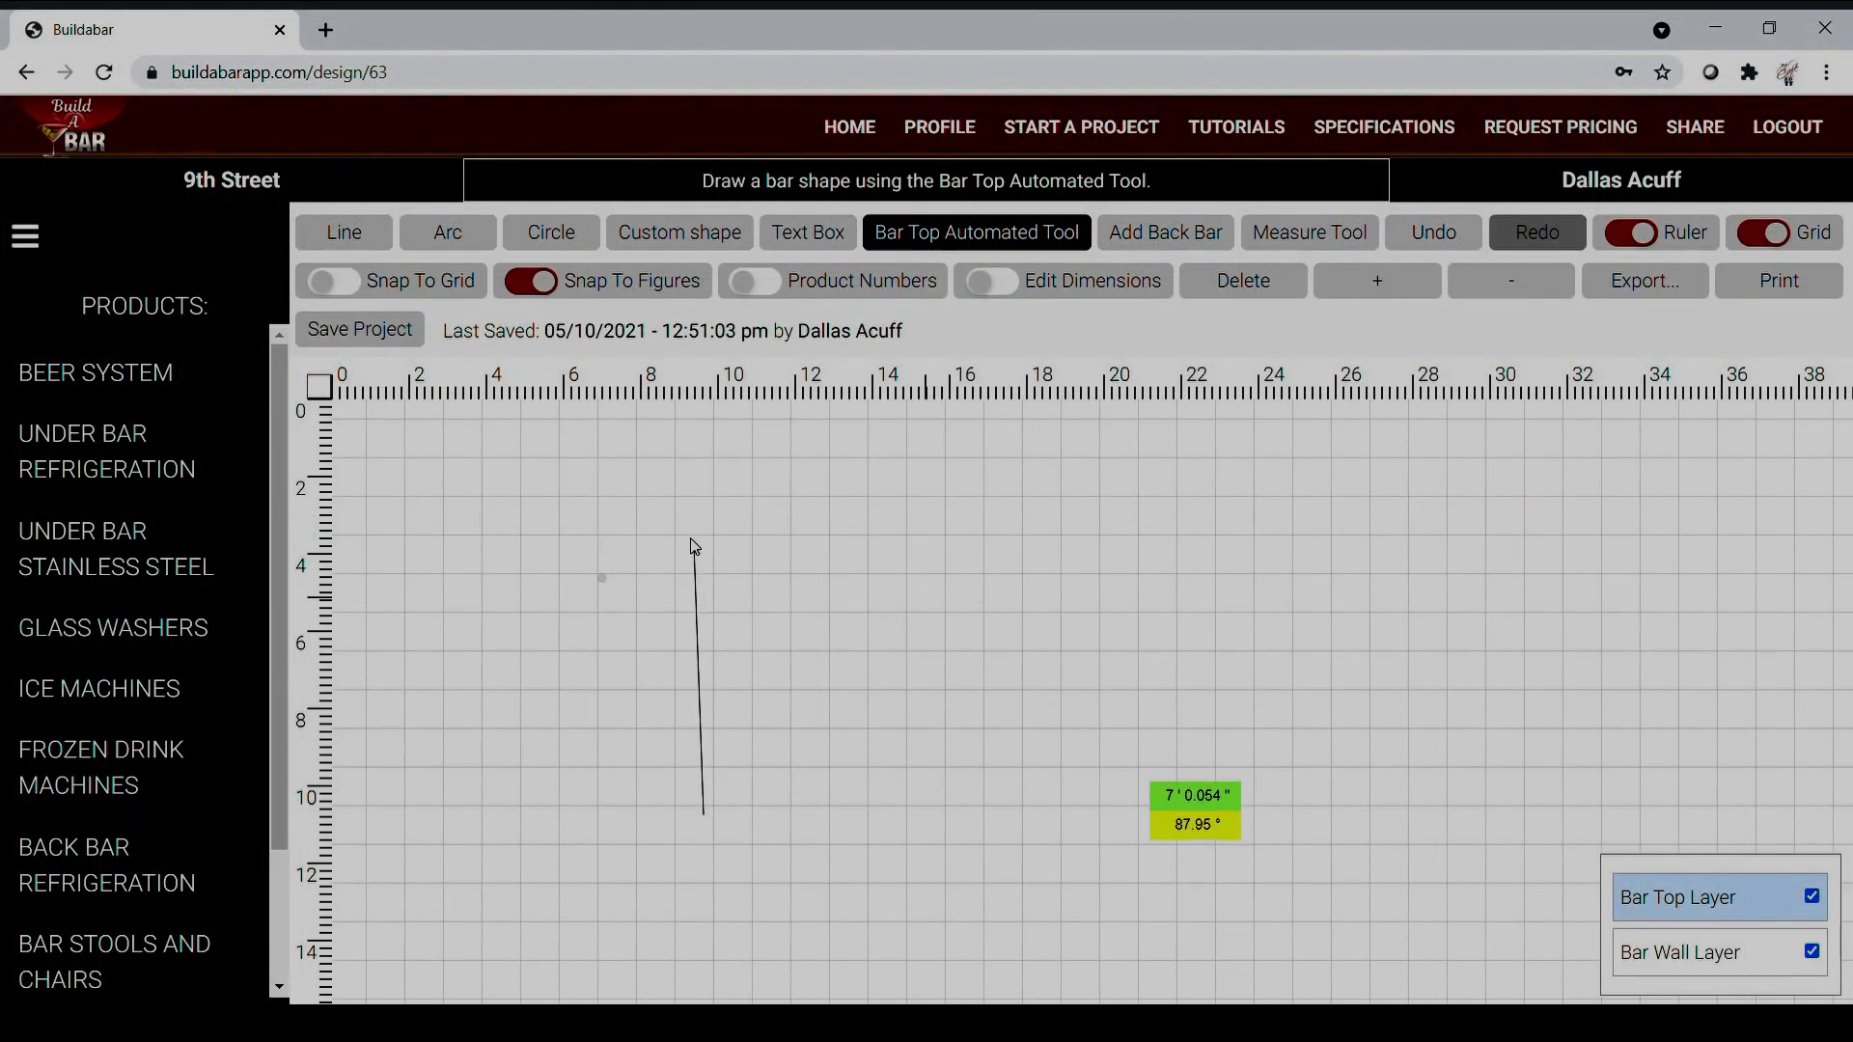
Step: Draw the L-shaped bar top with its corner near 9 ft, 3.5 ft and long run ending near 24 ft
left_click(1309, 541)
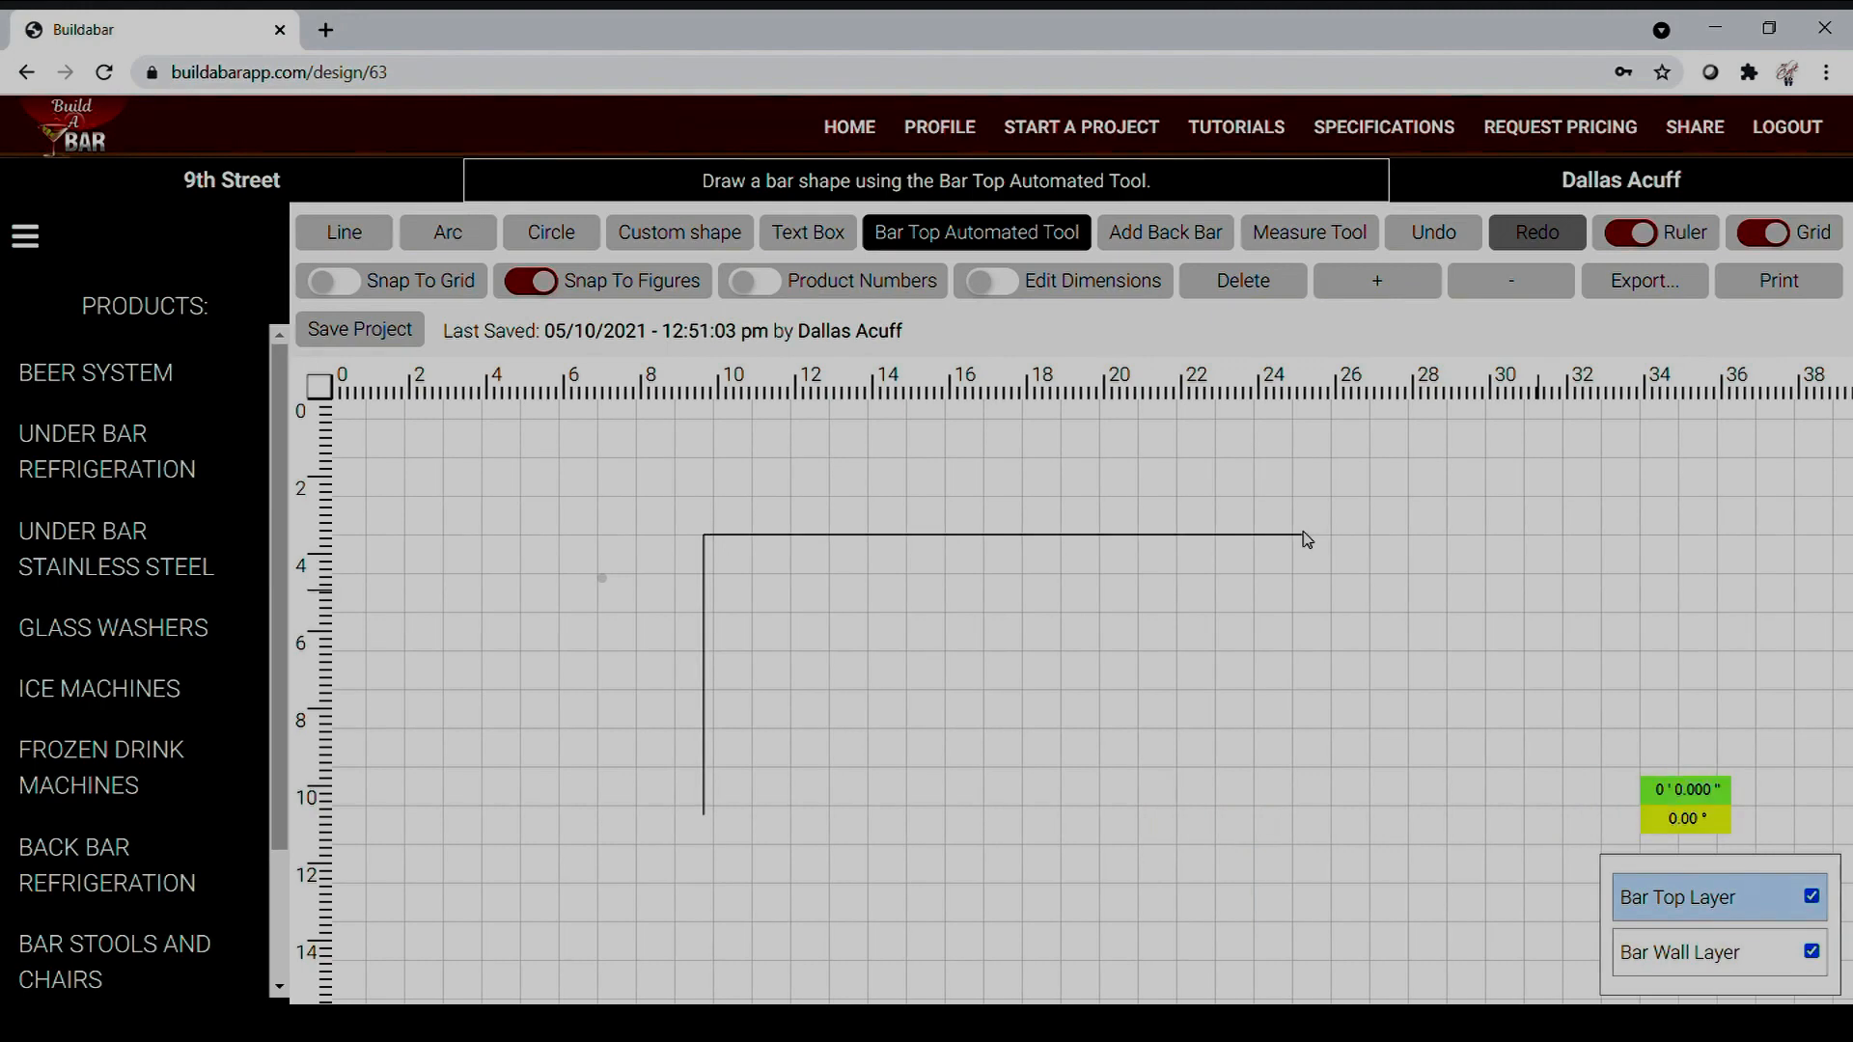
left_click(1307, 539)
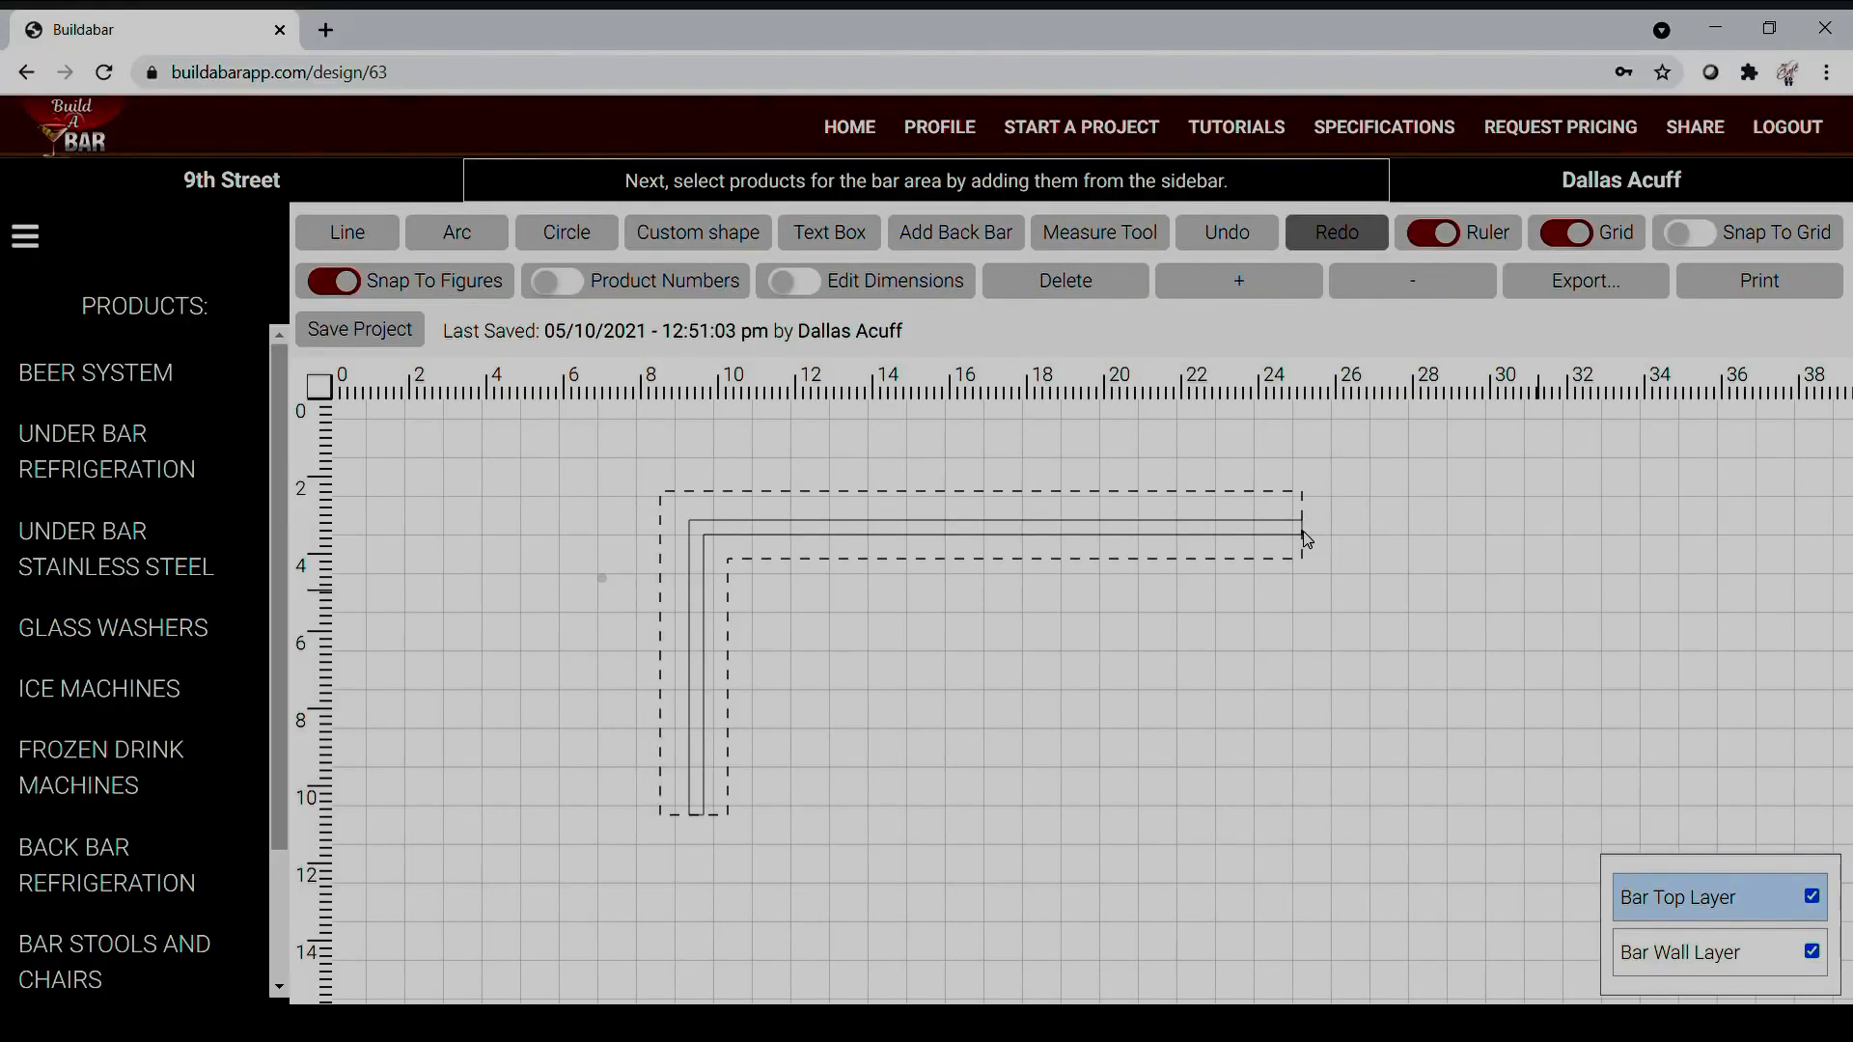
Step: Toggle Edit Dimensions on and off, then add a back bar to the design
left_click(789, 282)
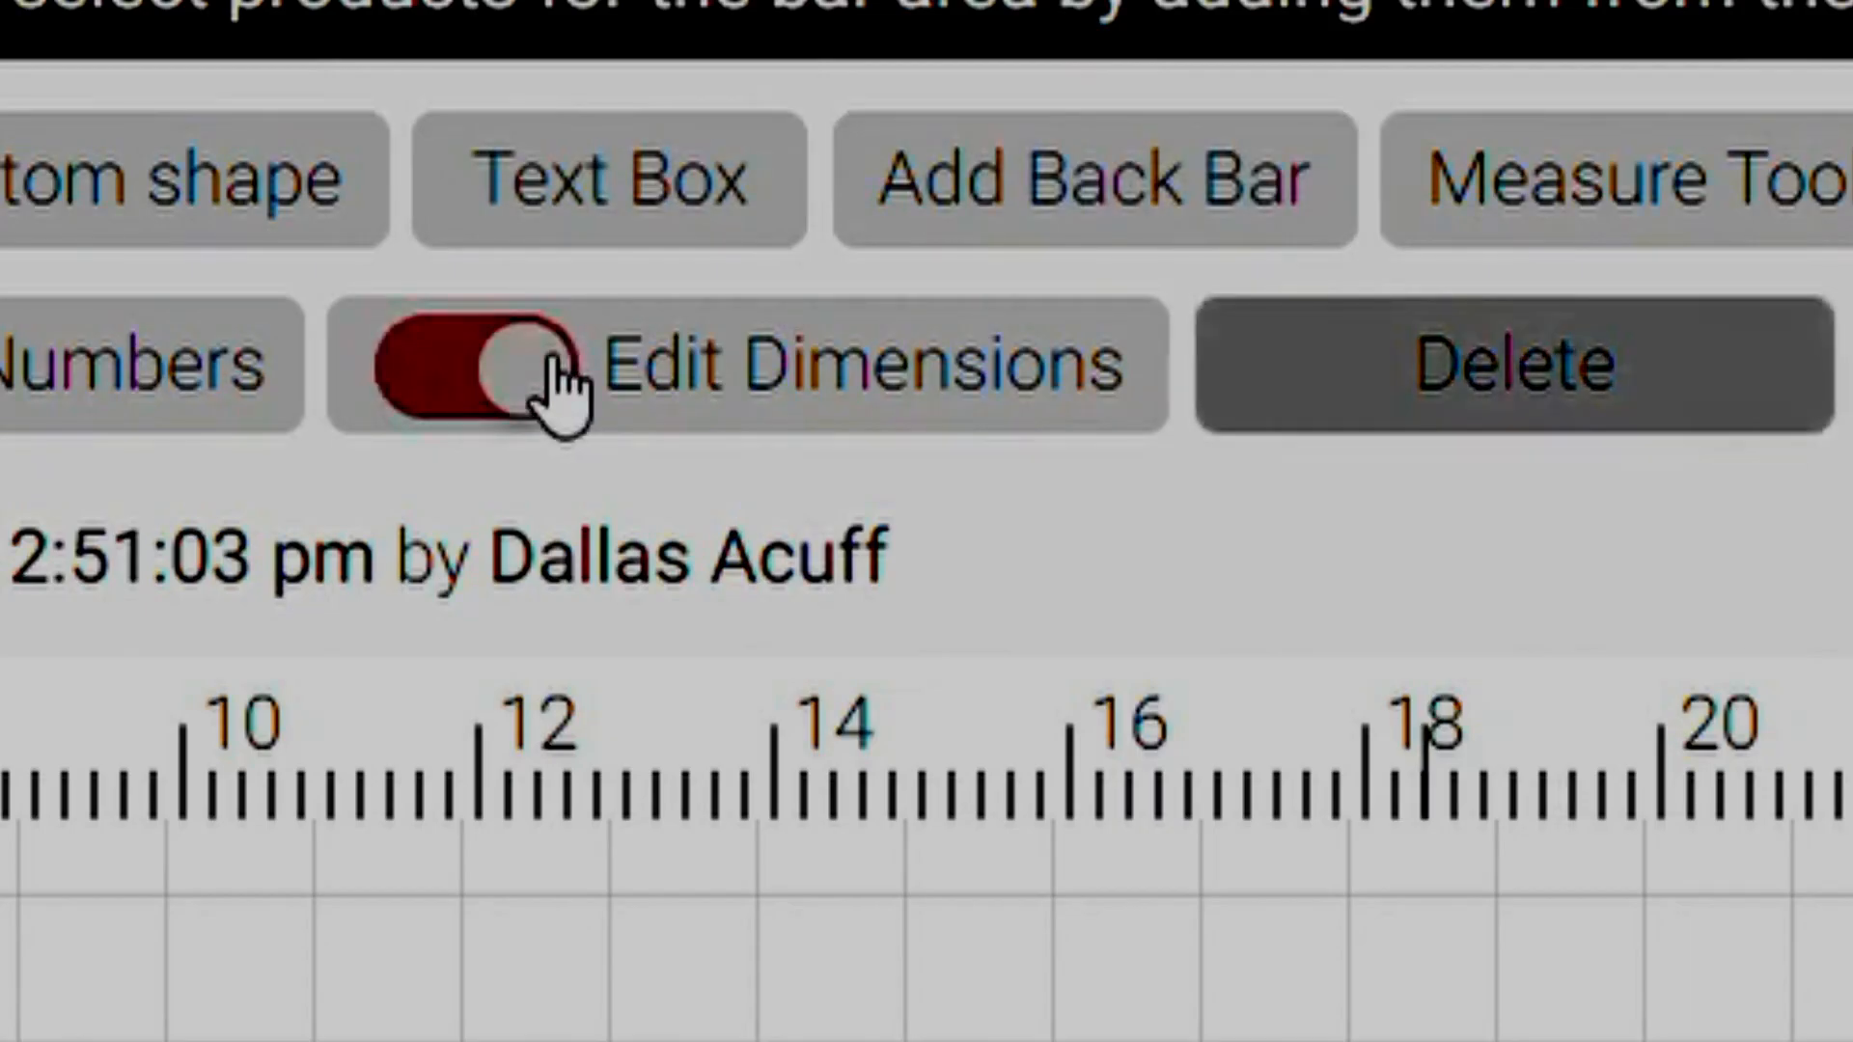
left_click(473, 365)
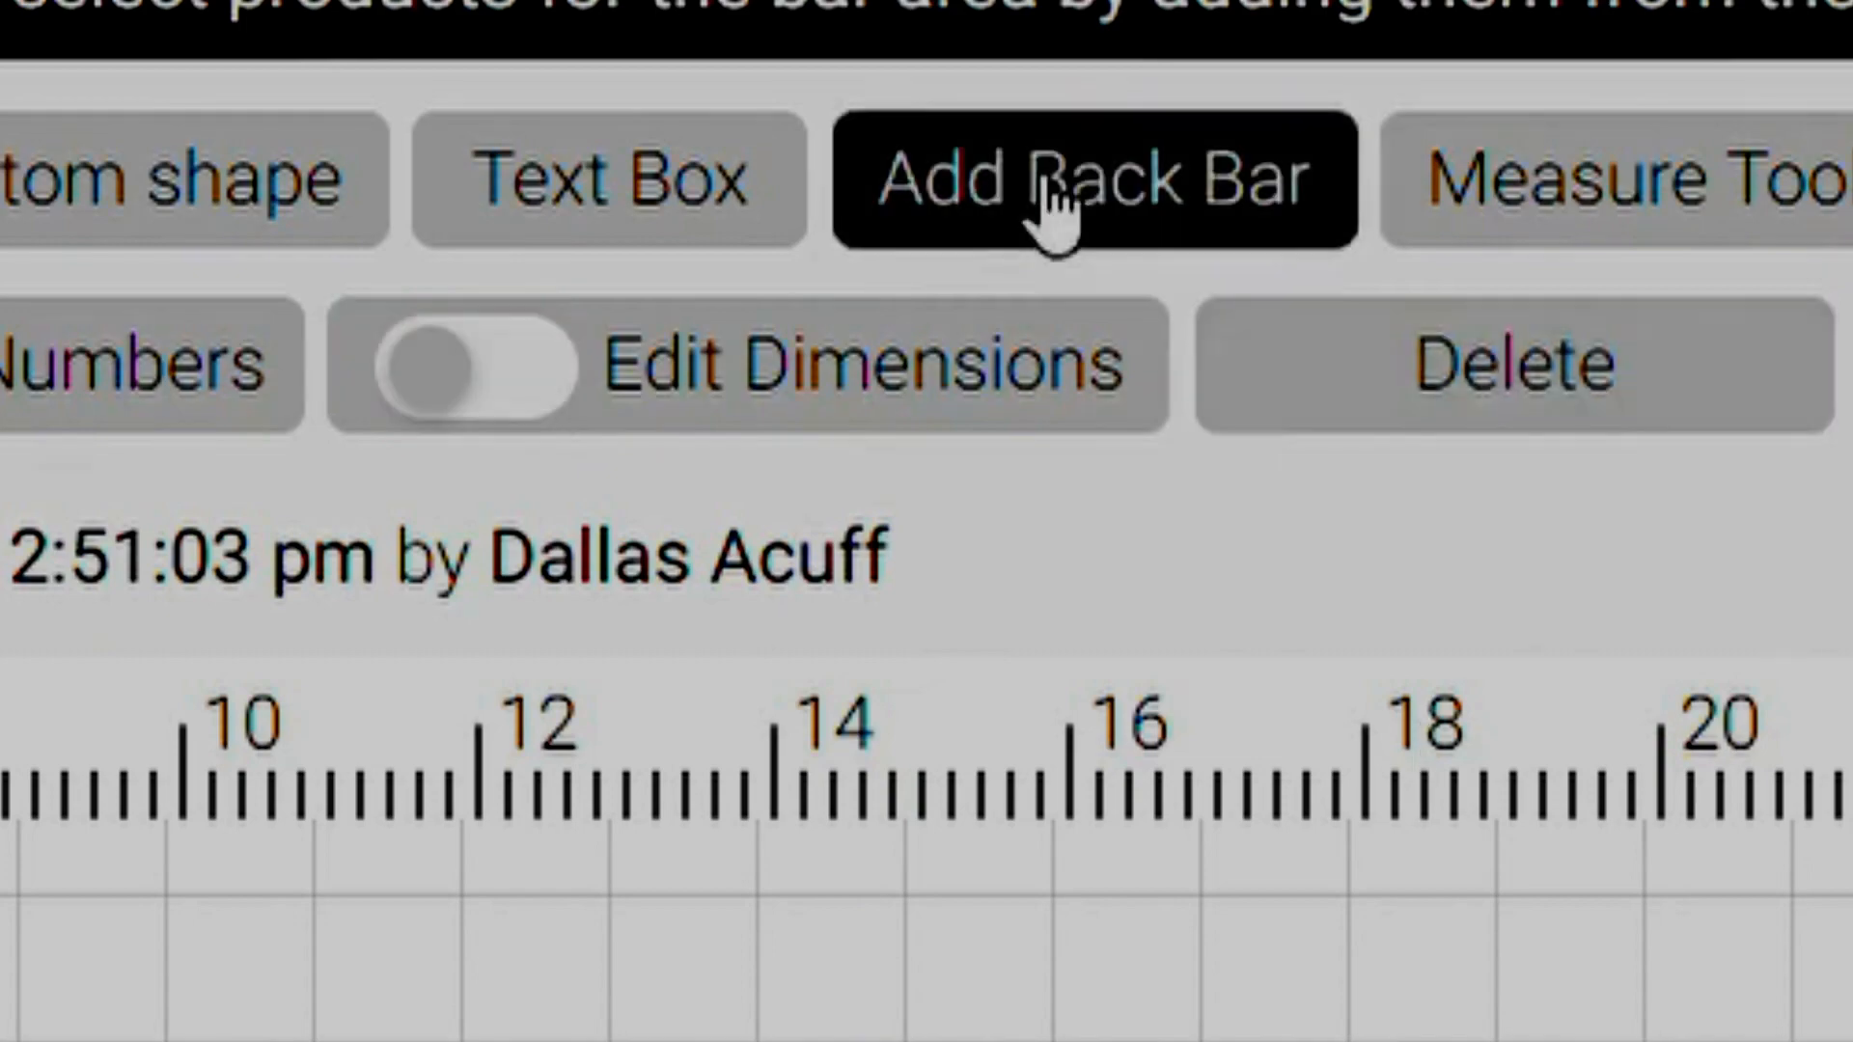
left_click(1089, 179)
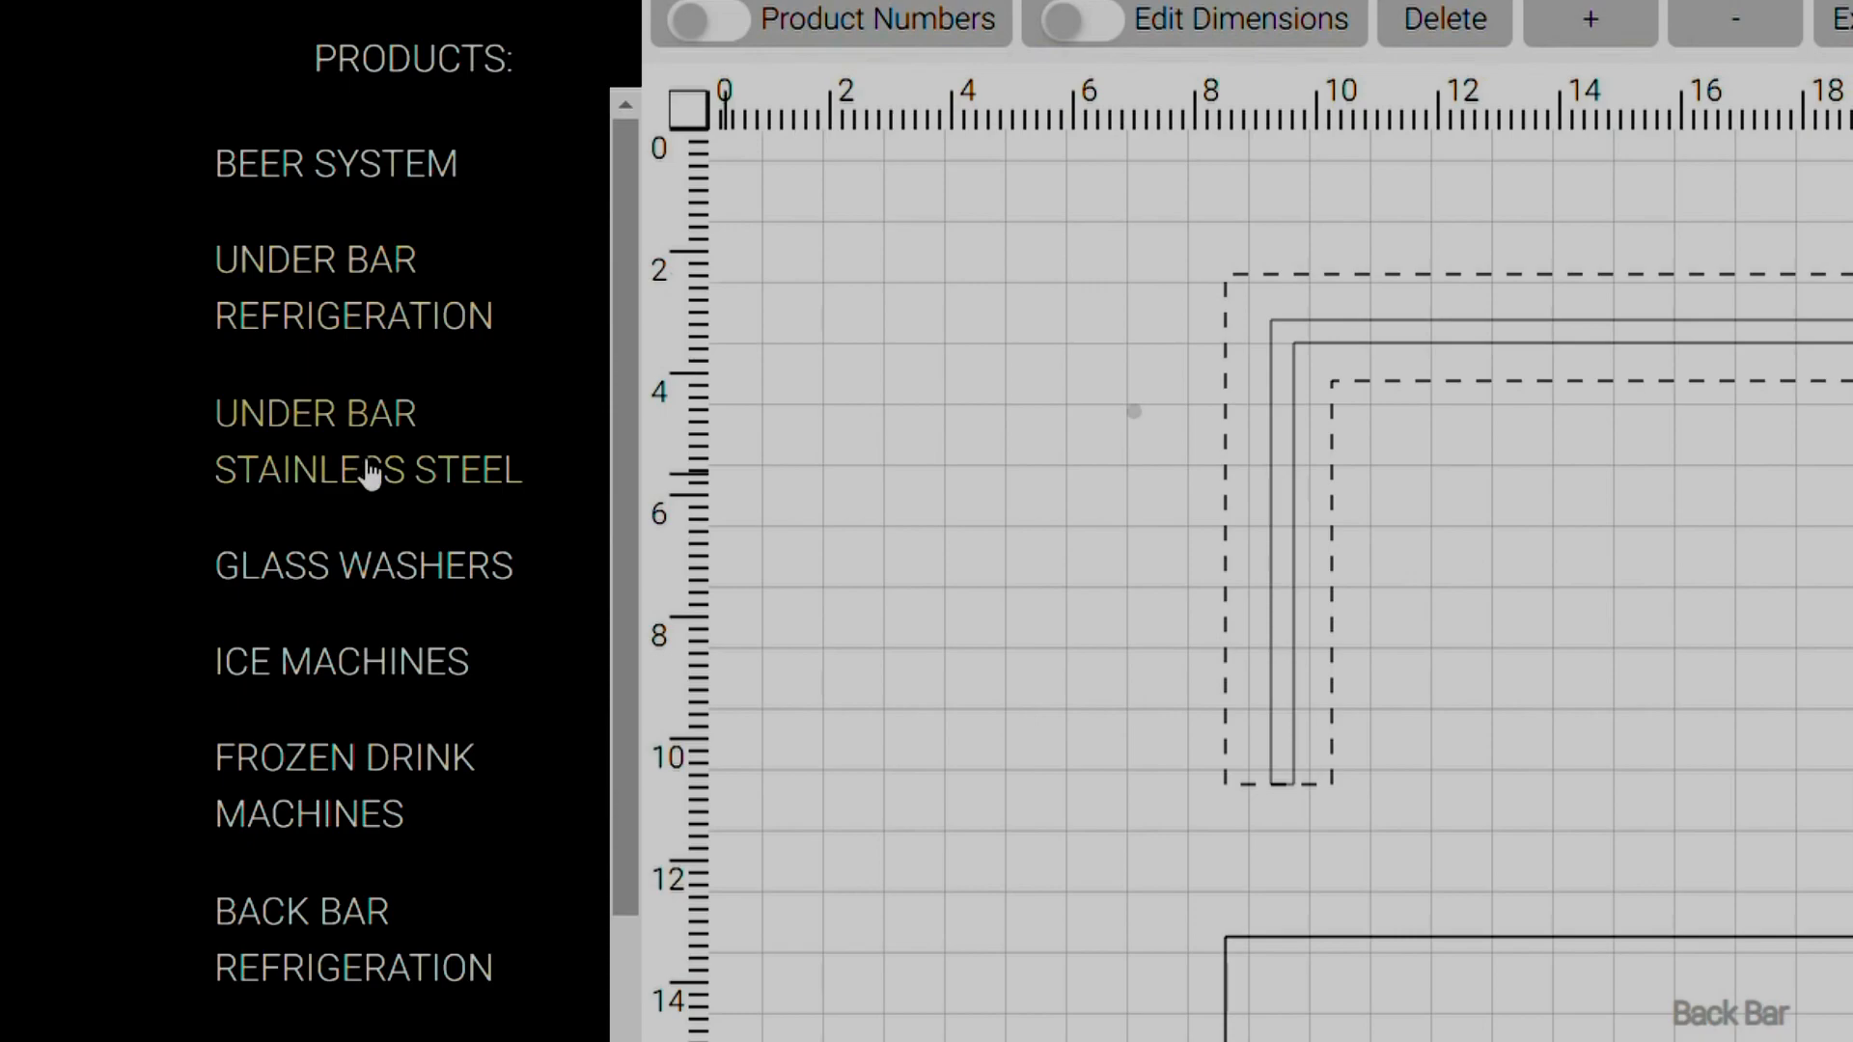
Step: From Under Bar Products add the ice bin, Liquor Display 24"W and Drainboard 18"W in a row along the long run
left_click(367, 440)
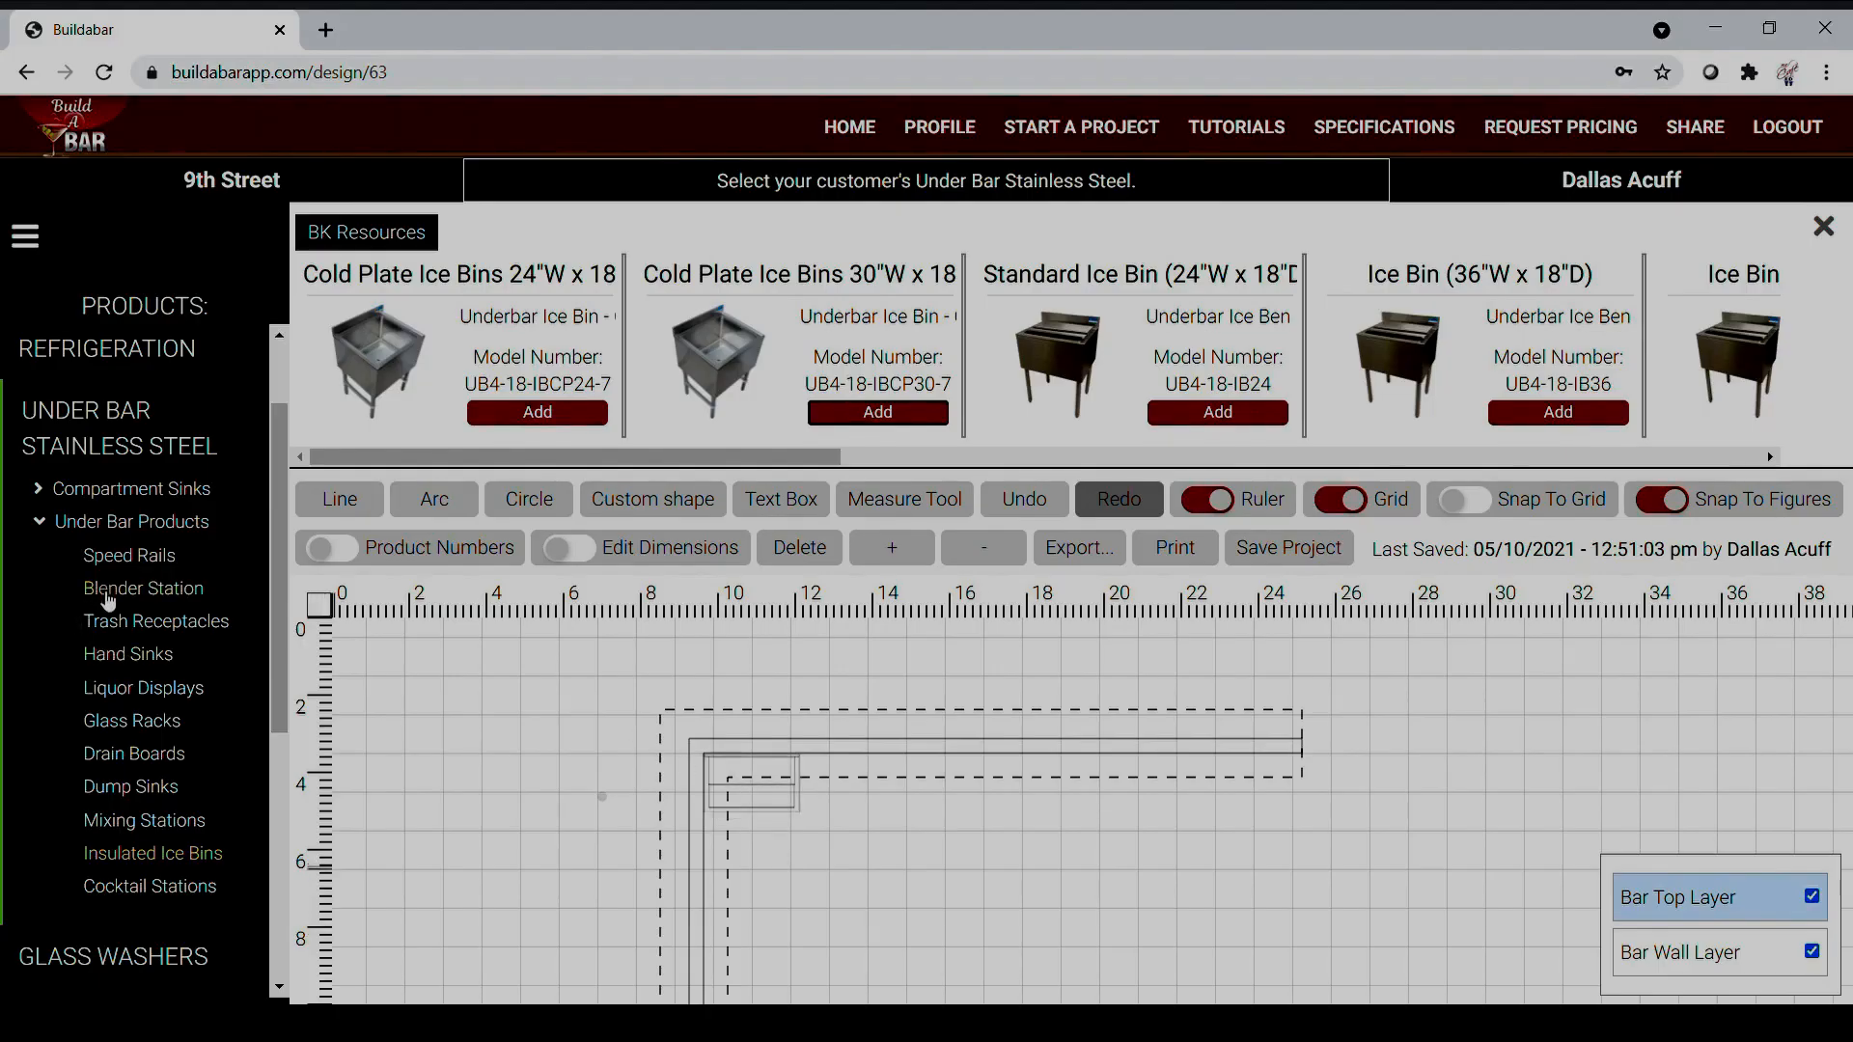
left_click(141, 687)
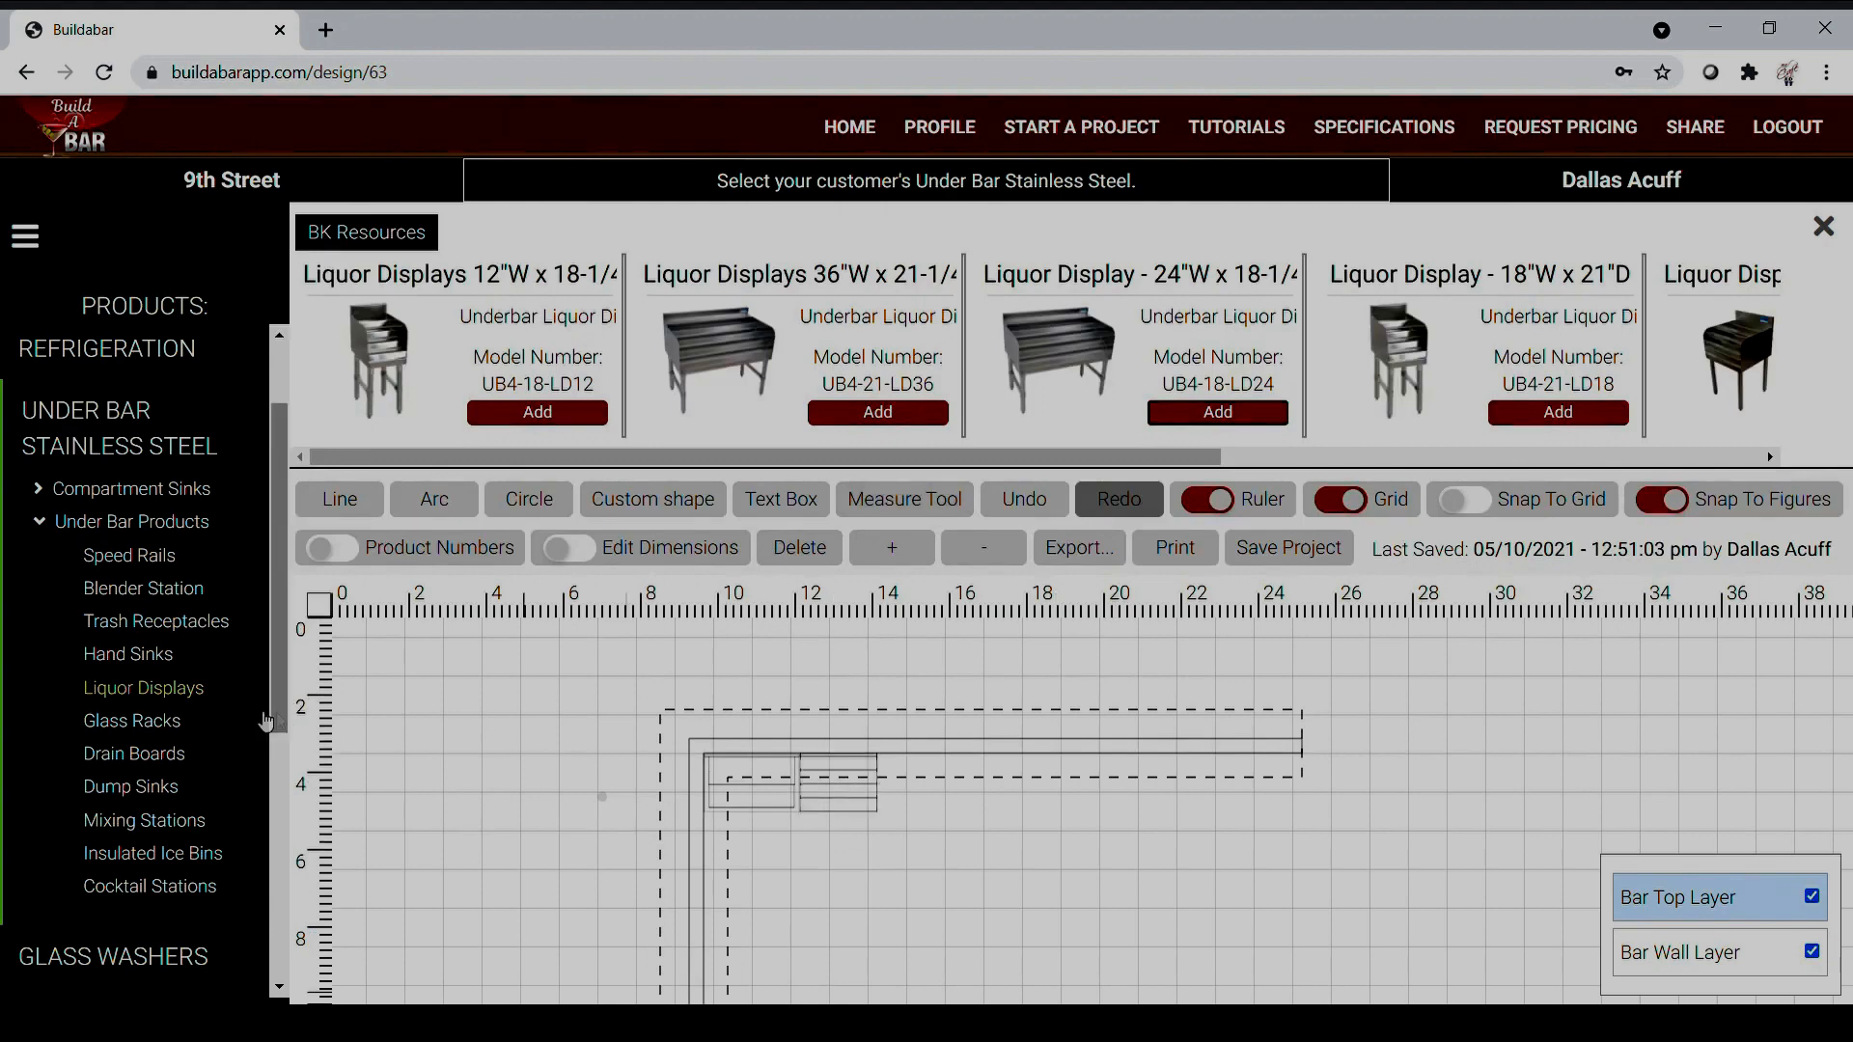
left_click(133, 755)
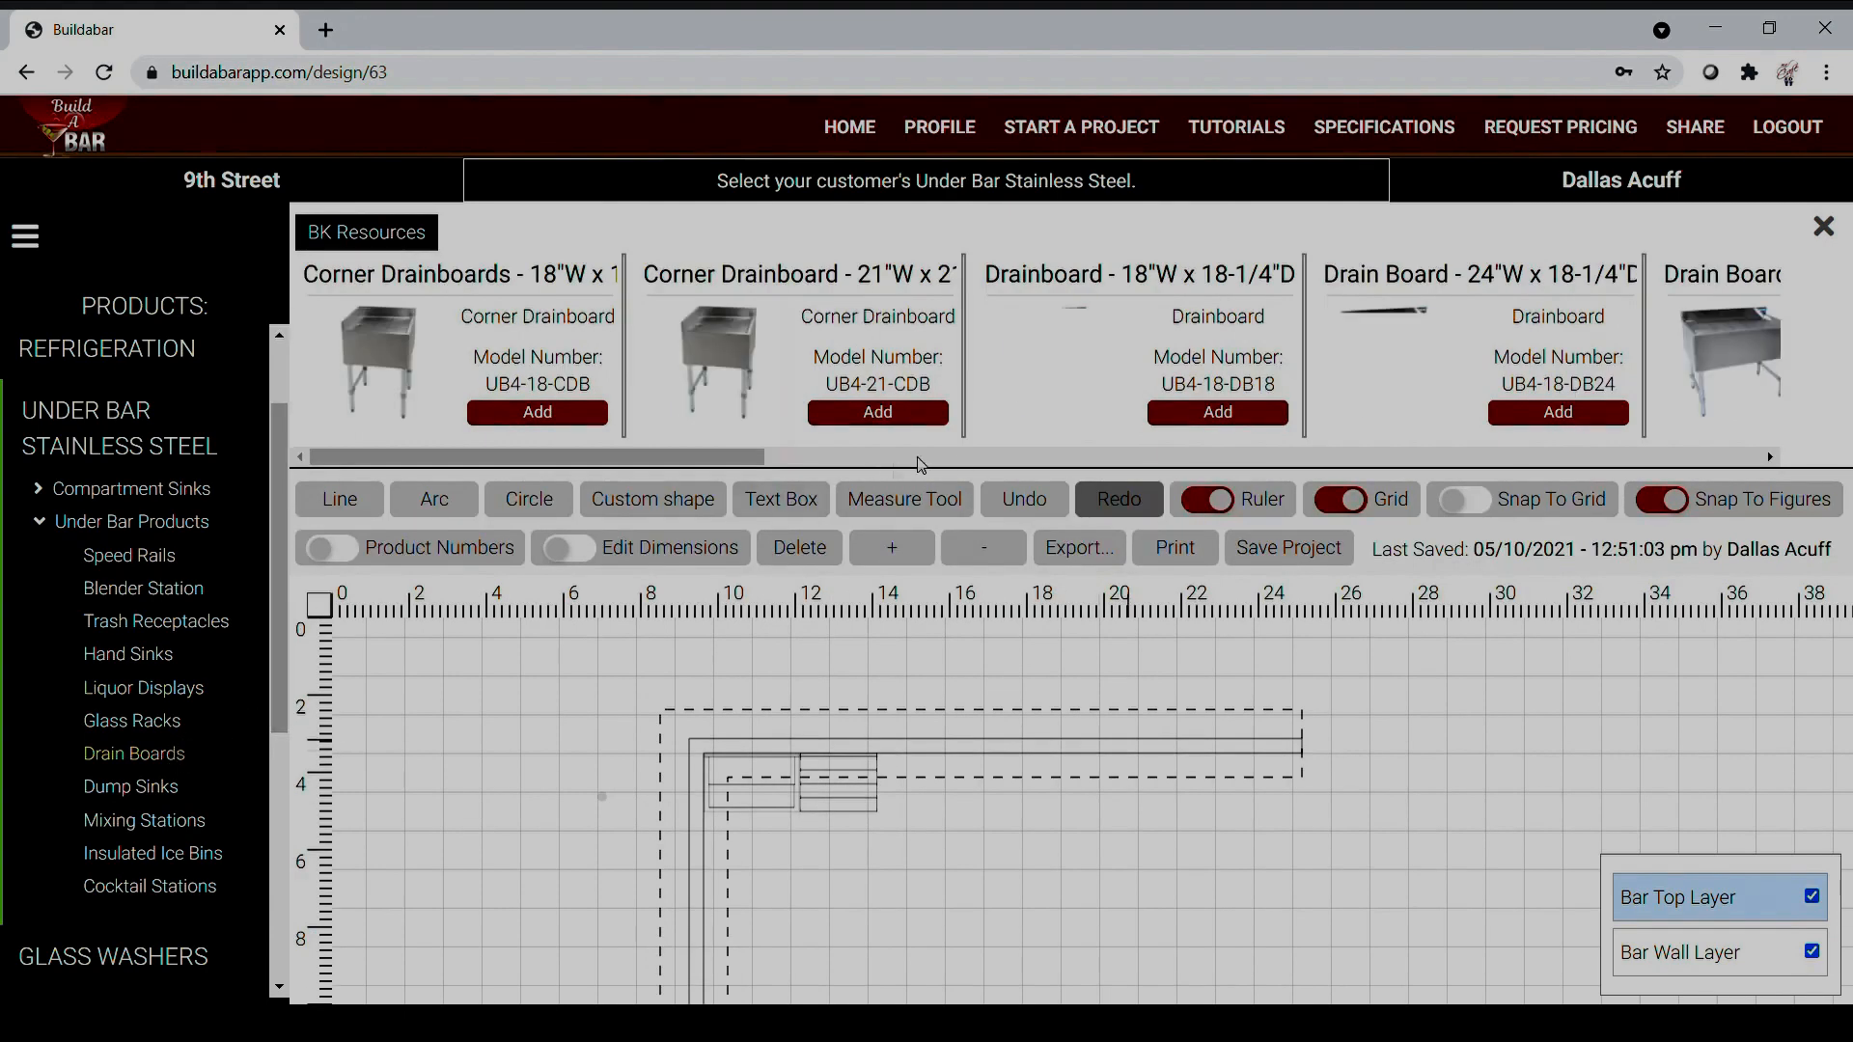
left_click(1214, 413)
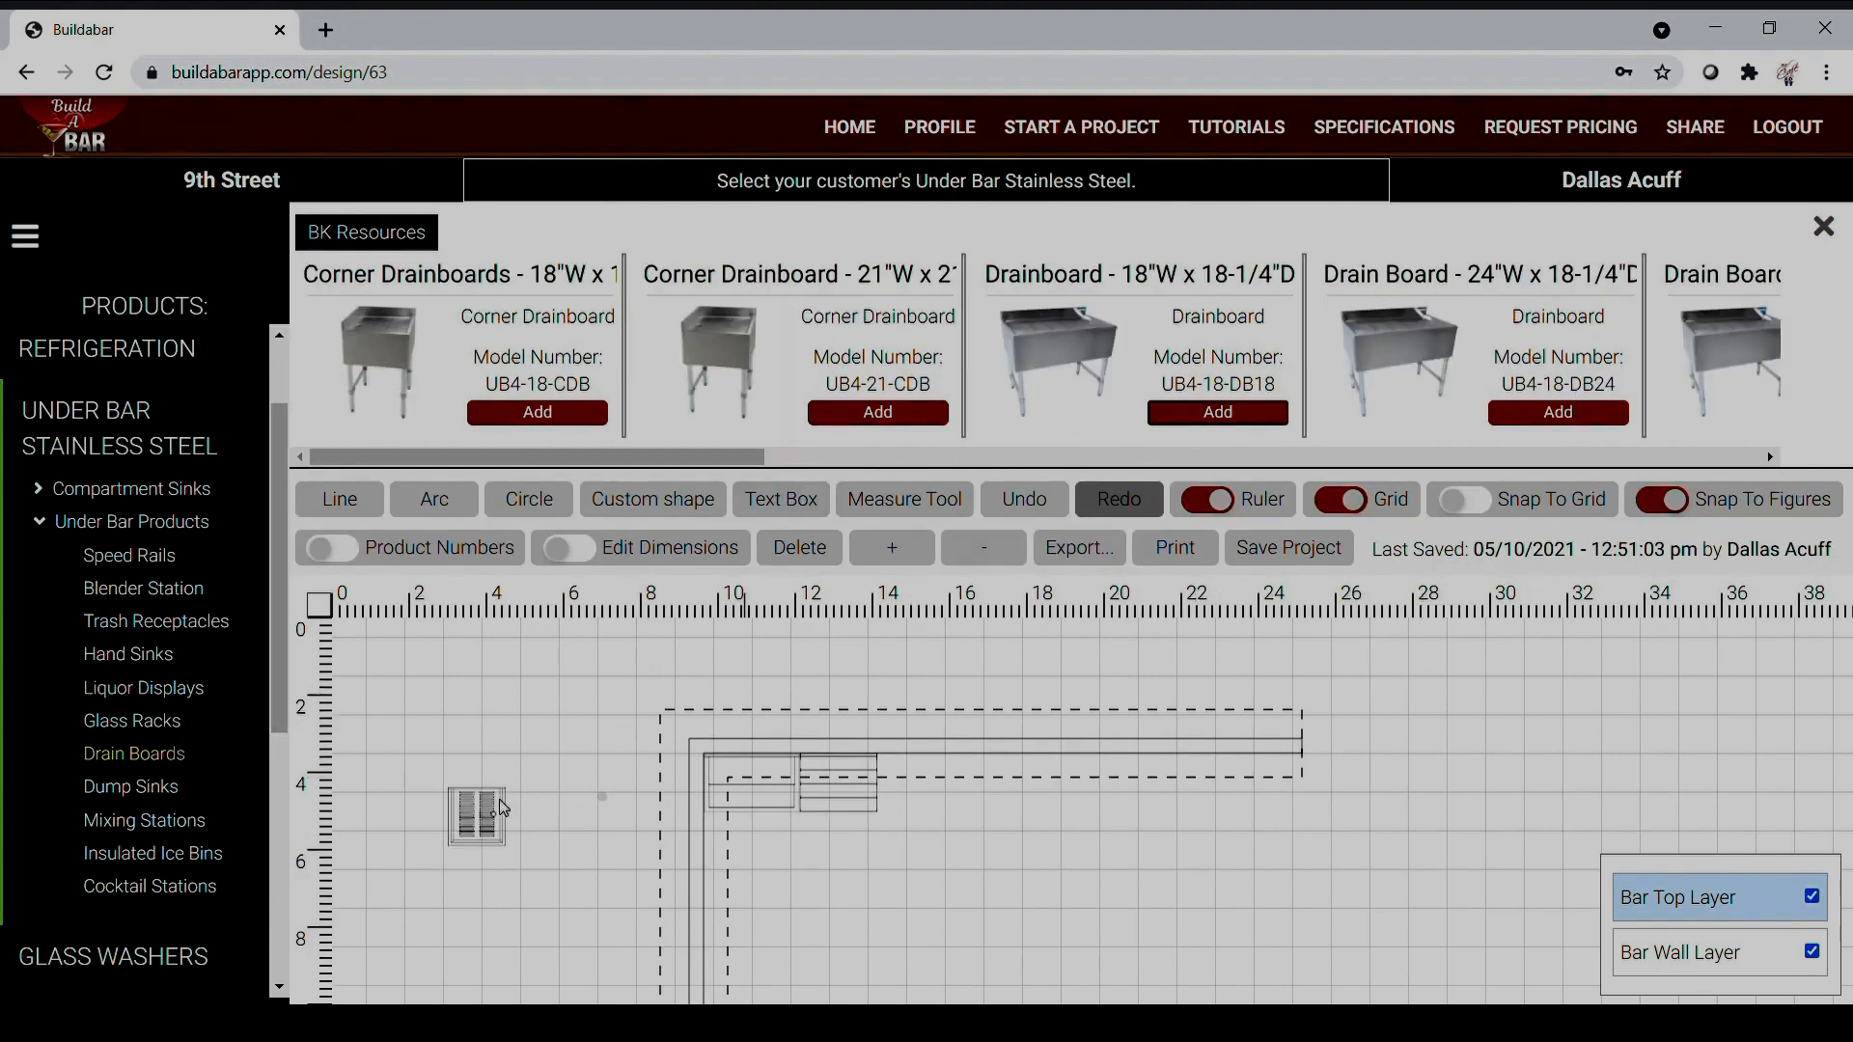
left_click(1382, 128)
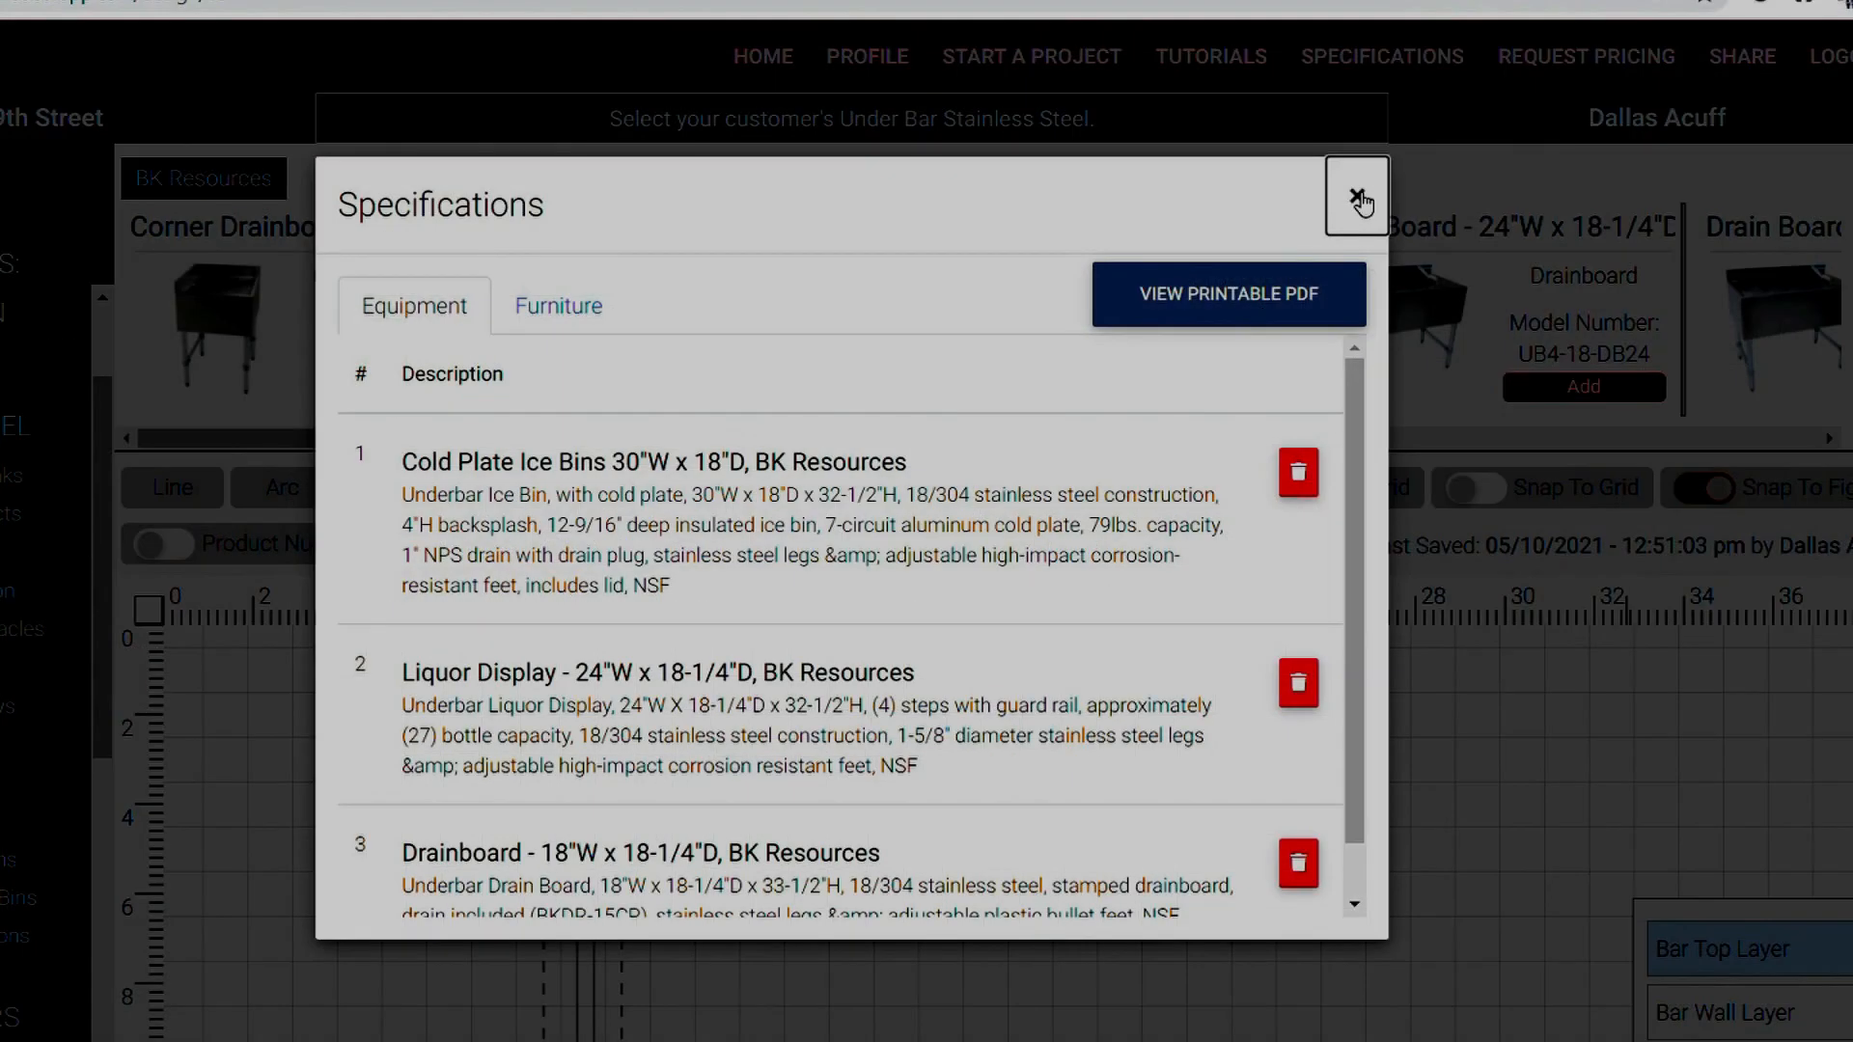
left_click(1357, 197)
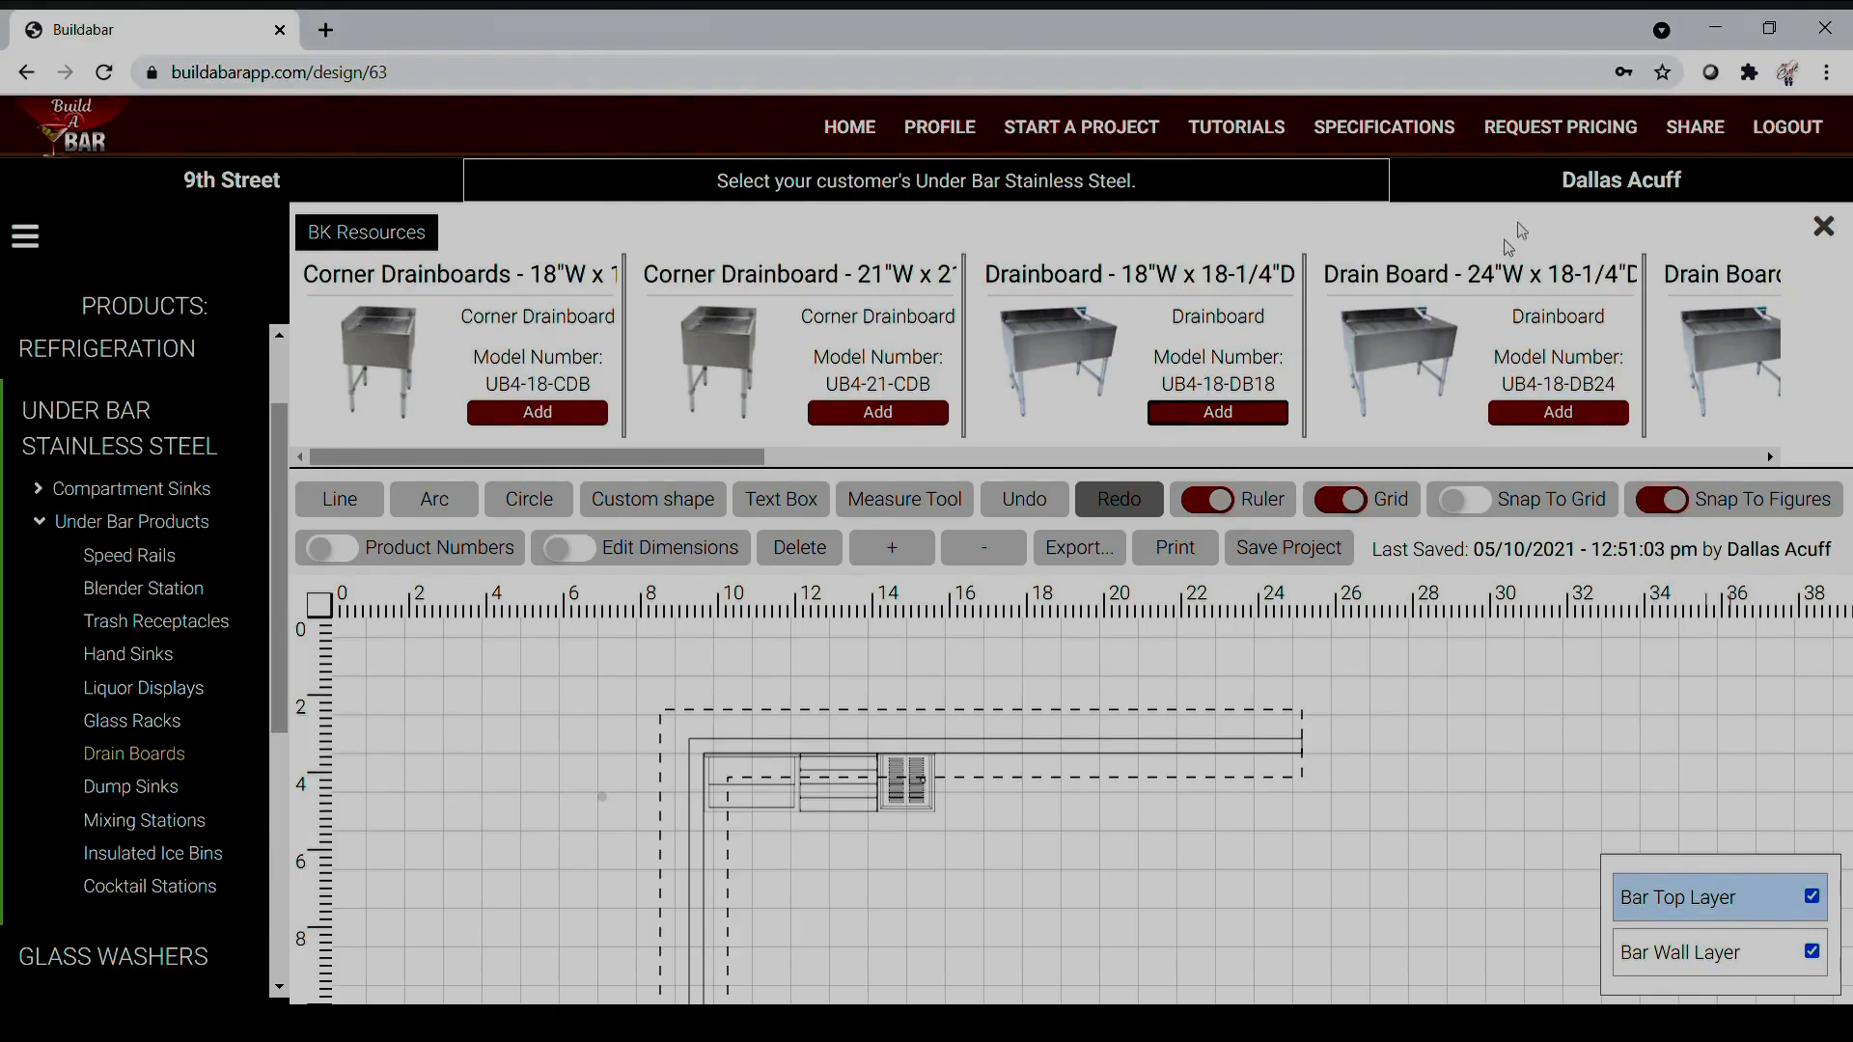
mouse_move(1560, 127)
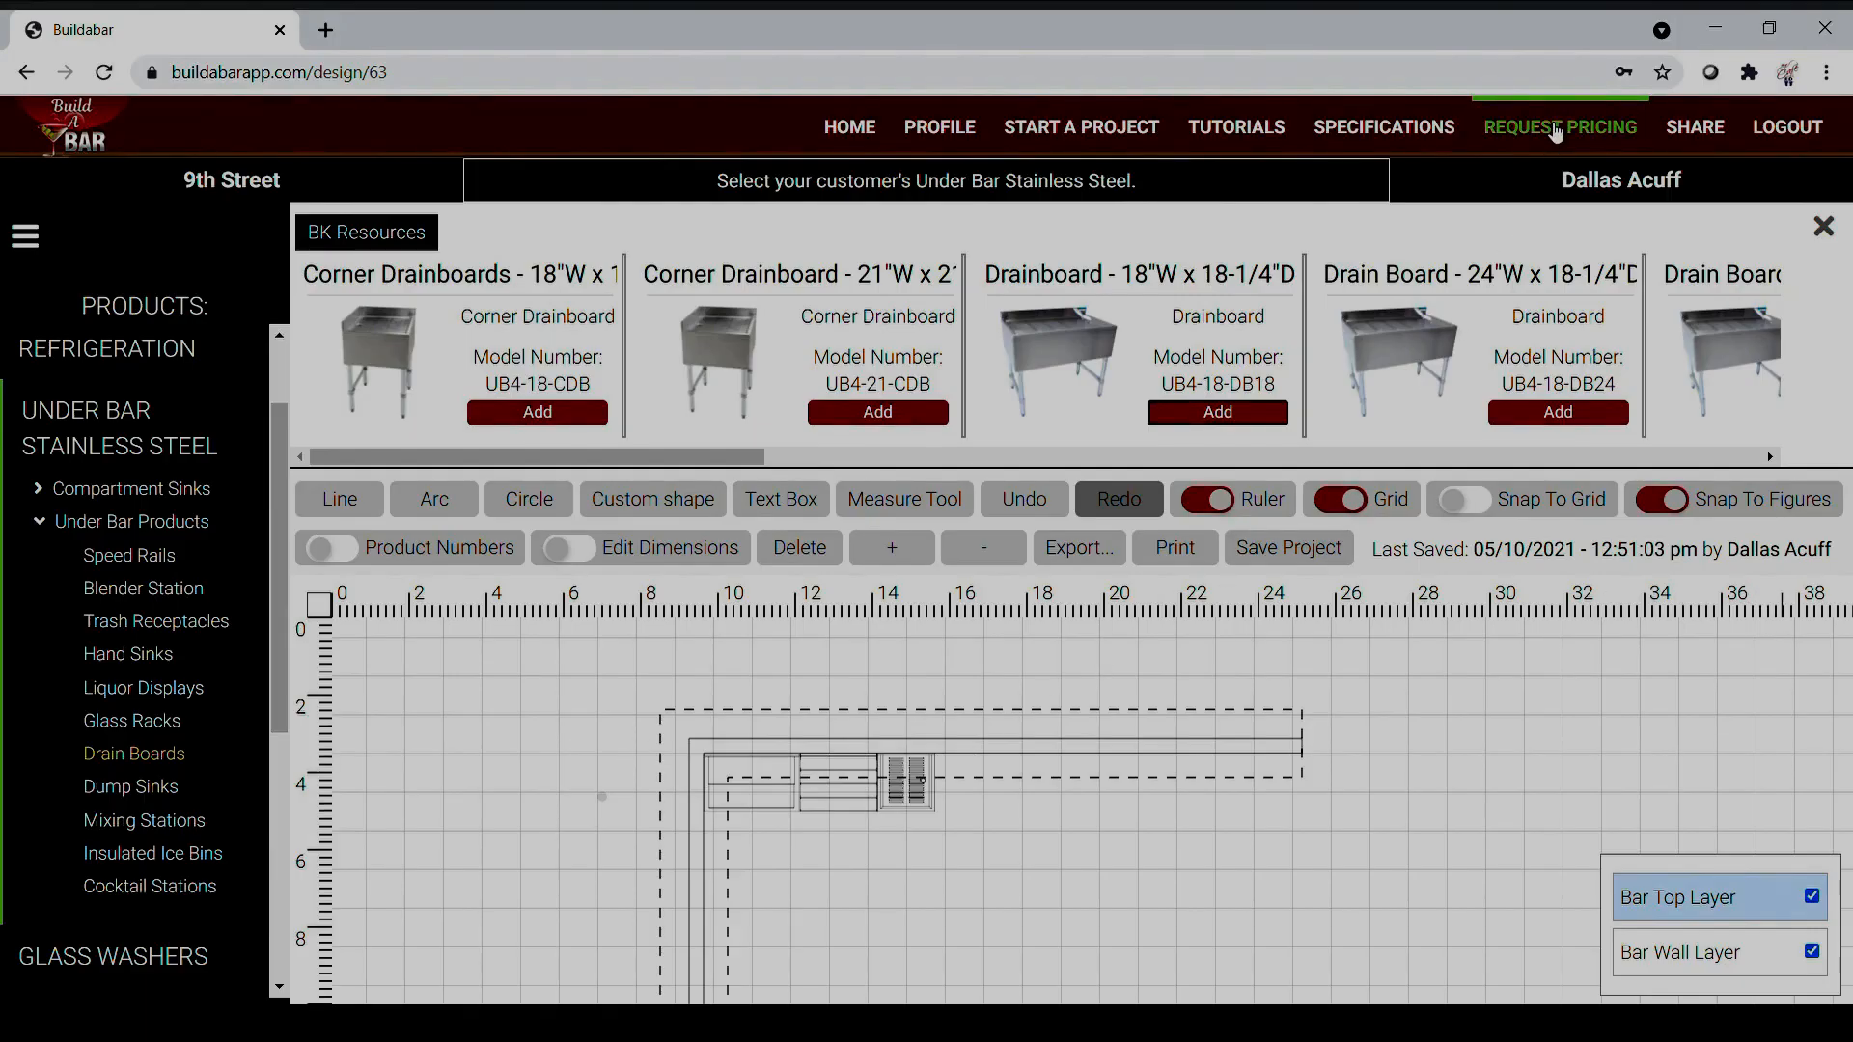